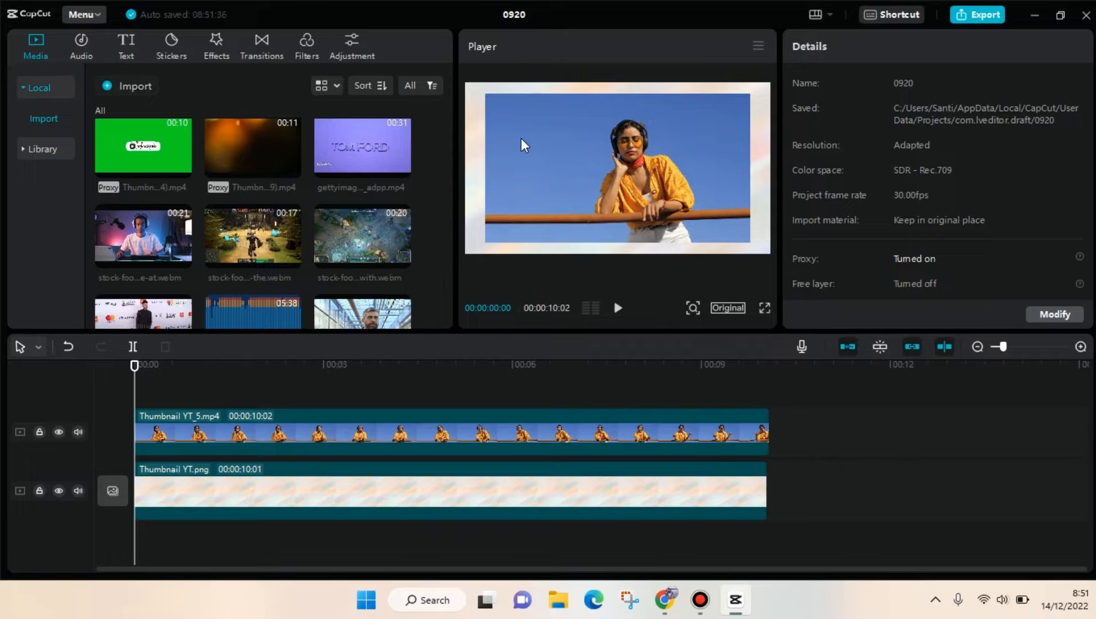
pyautogui.moveTo(600, 143)
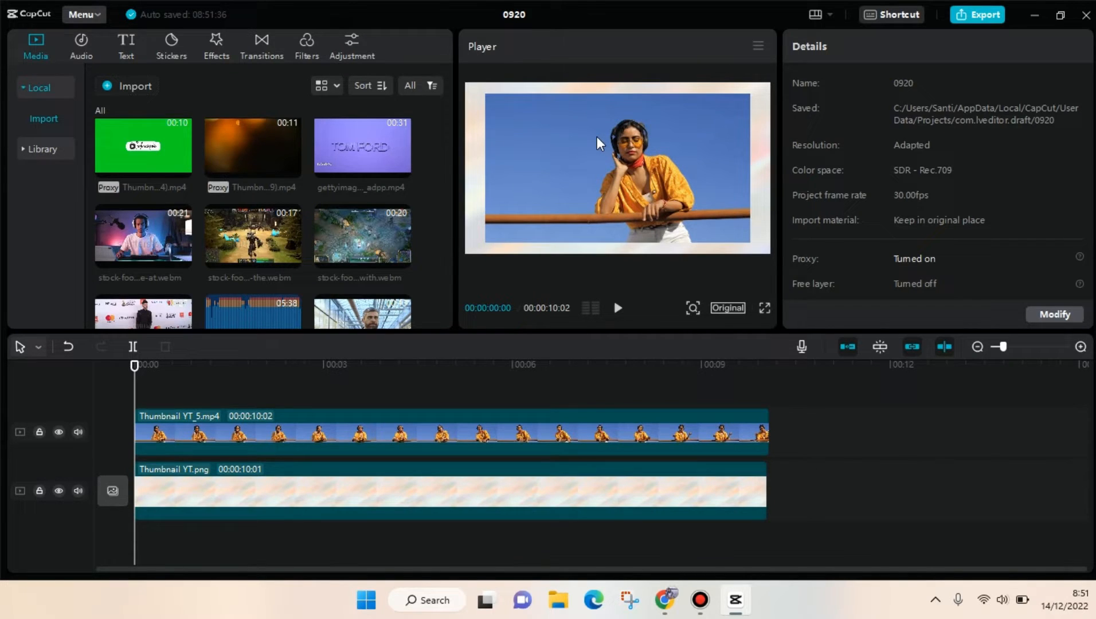
pyautogui.moveTo(244, 72)
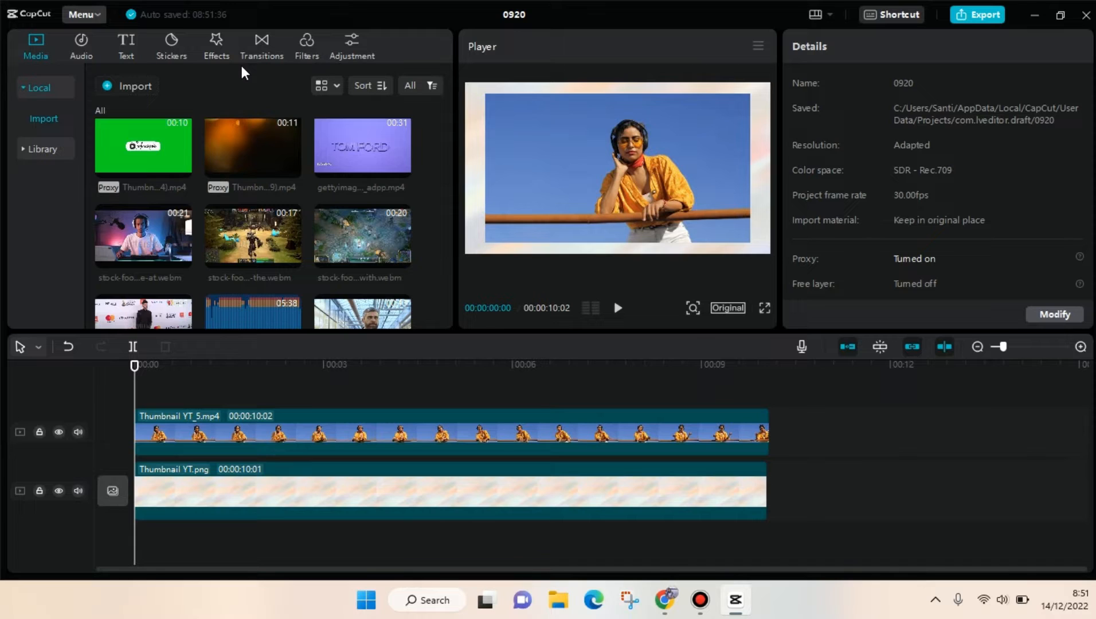
pyautogui.moveTo(524, 124)
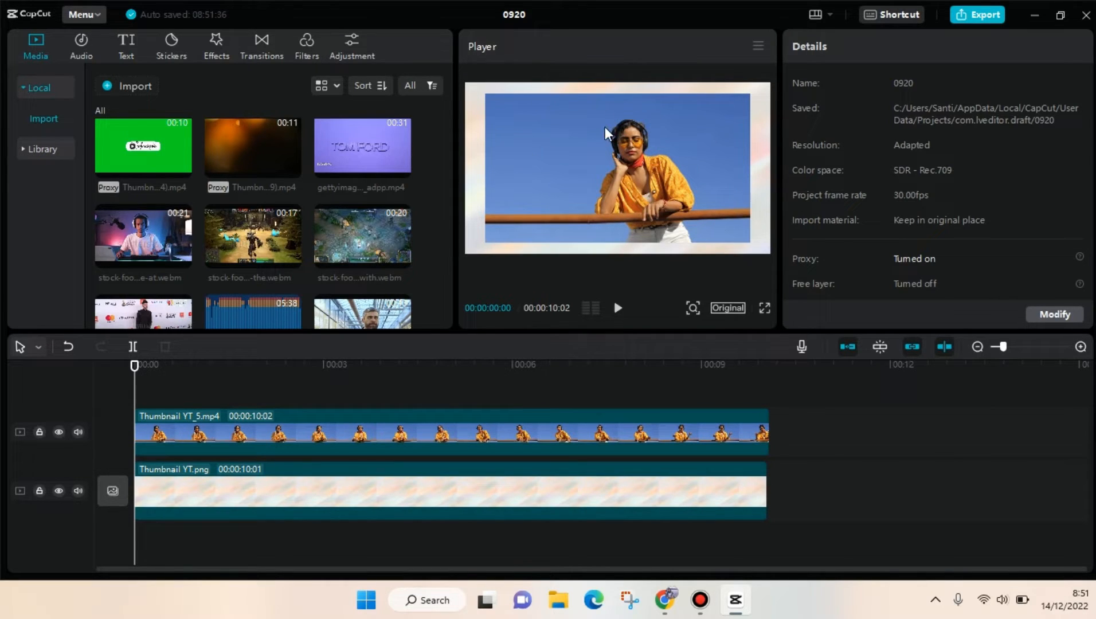
pyautogui.moveTo(234, 55)
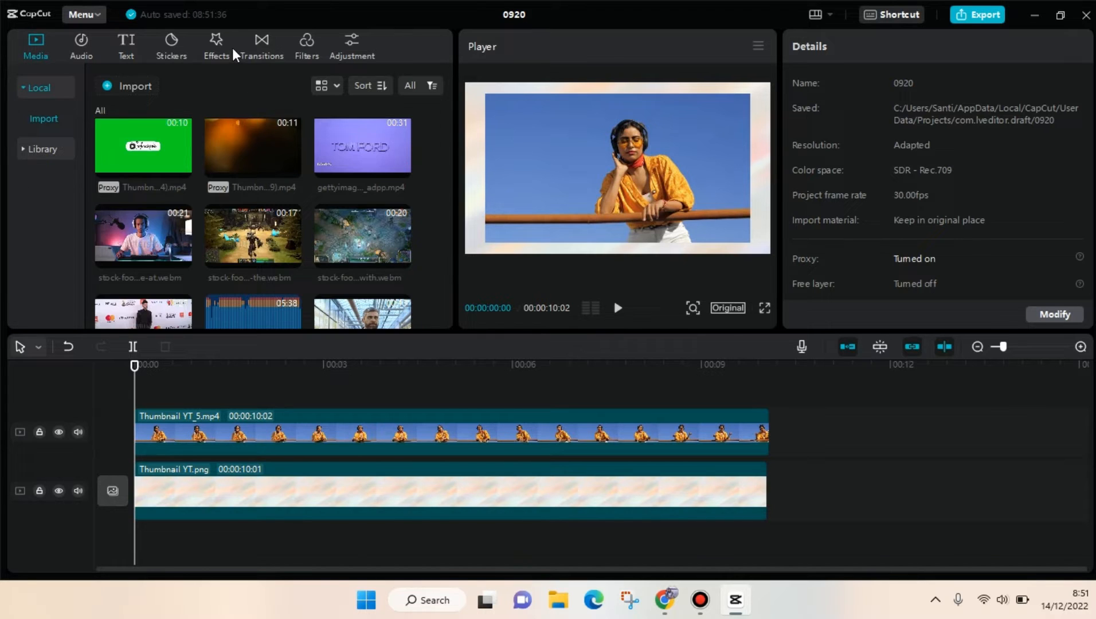
# Add the Chromatic effect from the Effects library onto its own track above the clips
pyautogui.click(215, 46)
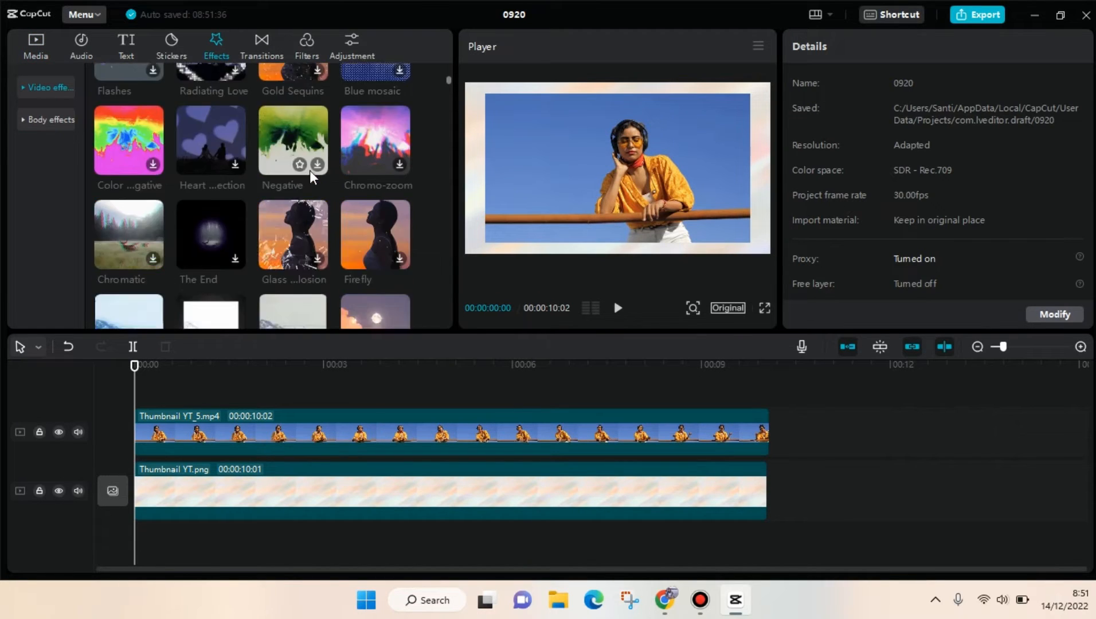
pyautogui.scroll(-3)
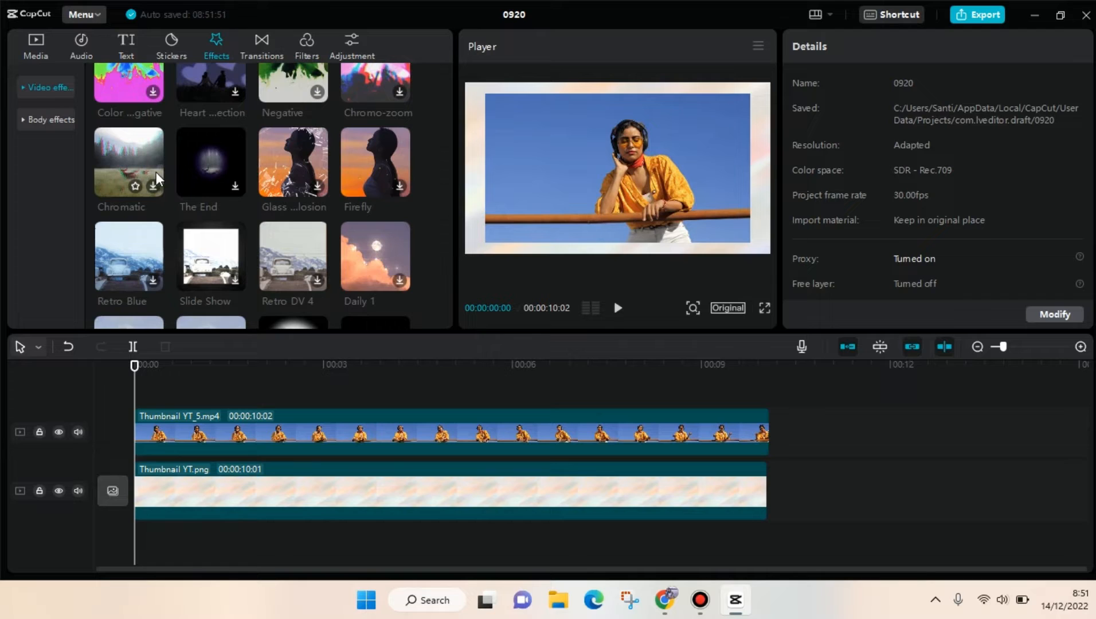
pyautogui.moveTo(140, 218)
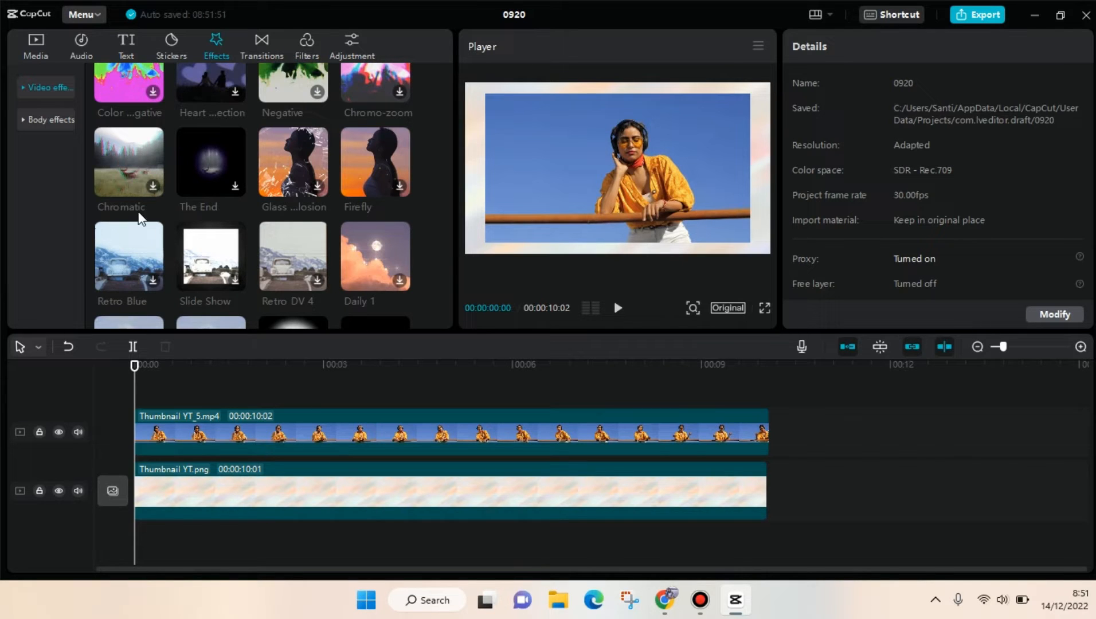
pyautogui.moveTo(147, 199)
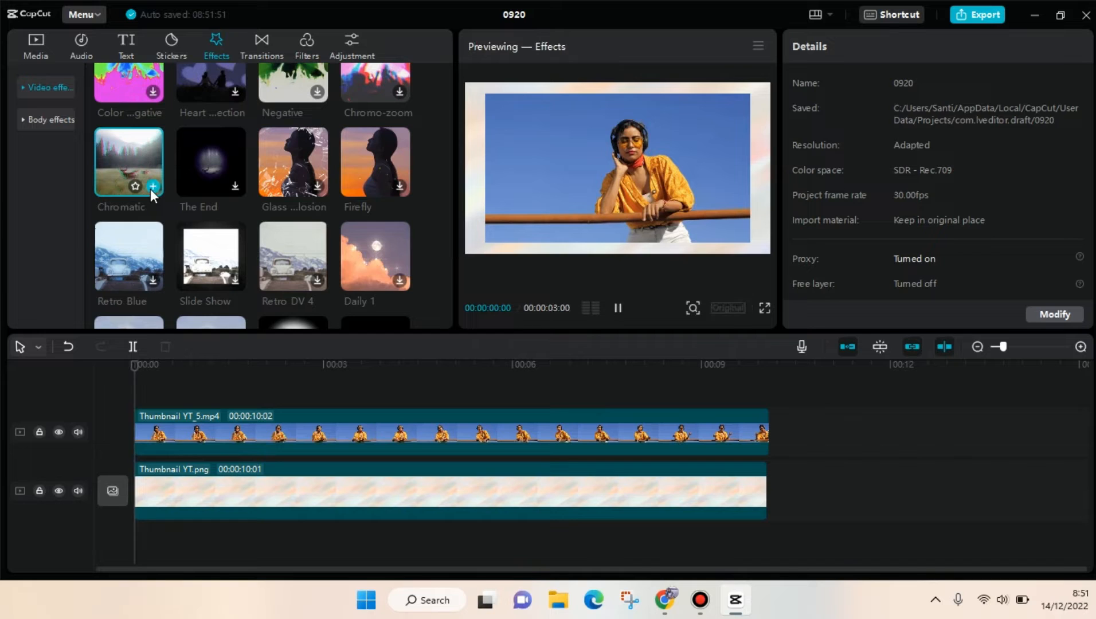
pyautogui.click(153, 185)
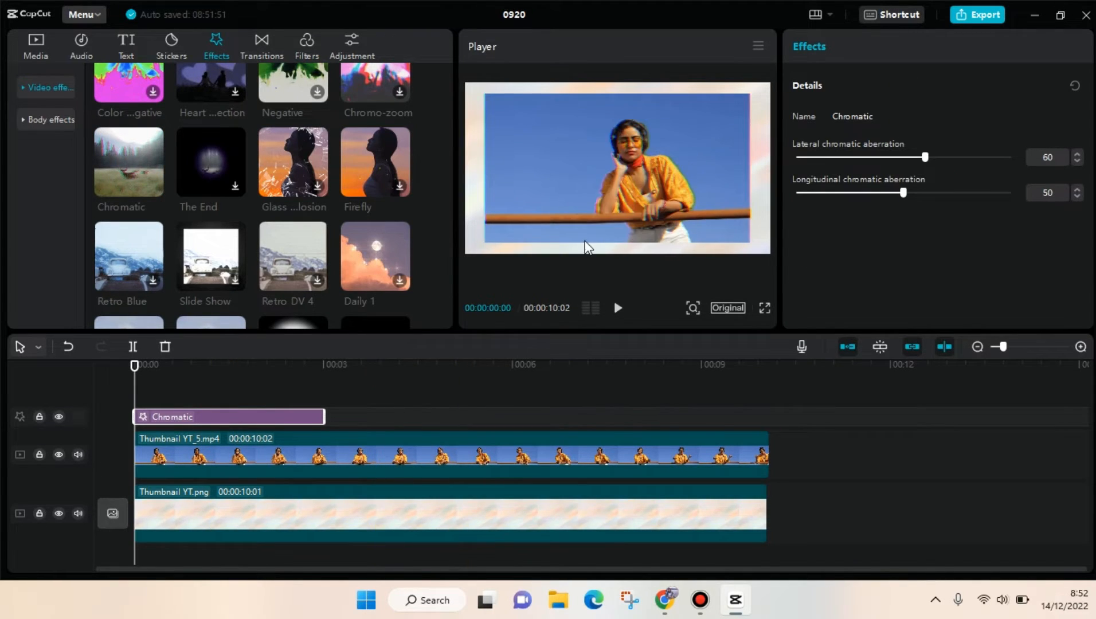
# Extend the Chromatic effect to the overlay video's end and select both together
pyautogui.click(617, 309)
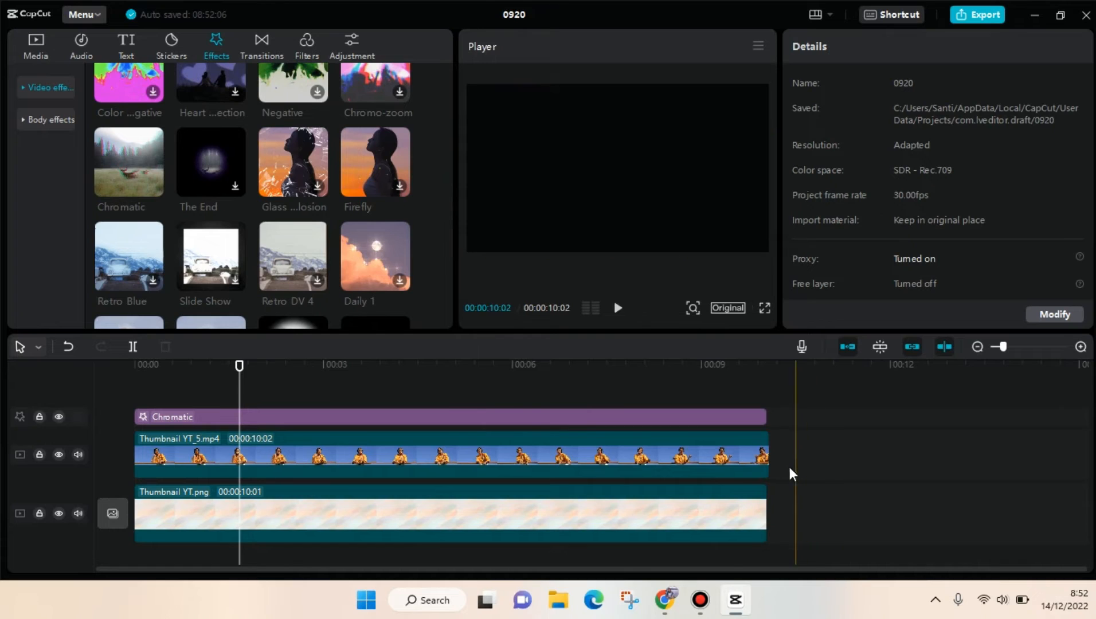
pyautogui.click(448, 417)
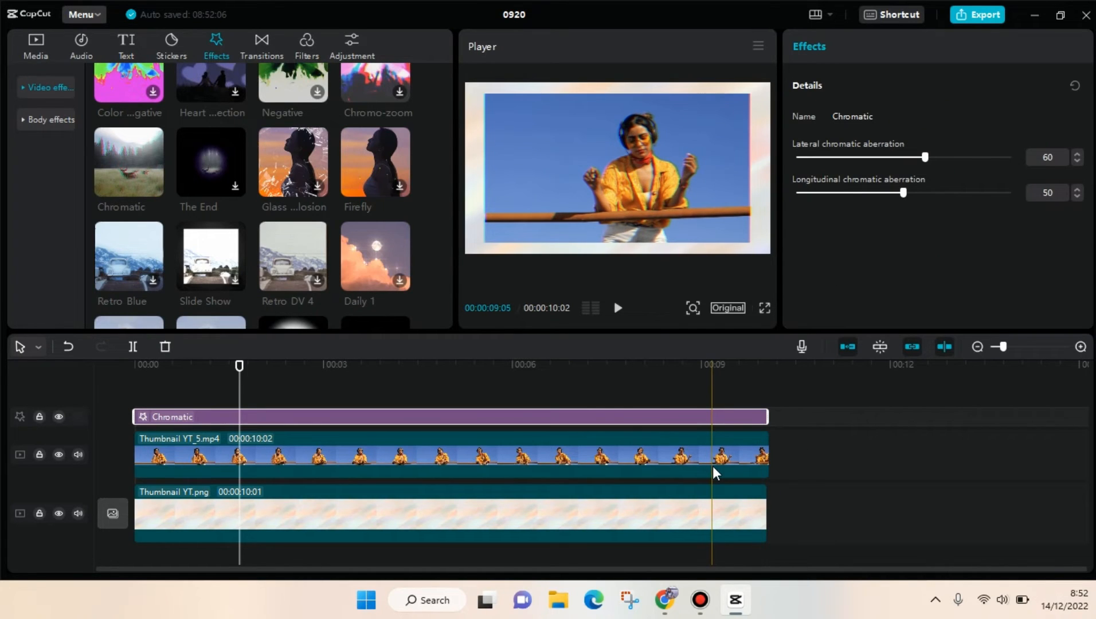
pyautogui.click(810, 461)
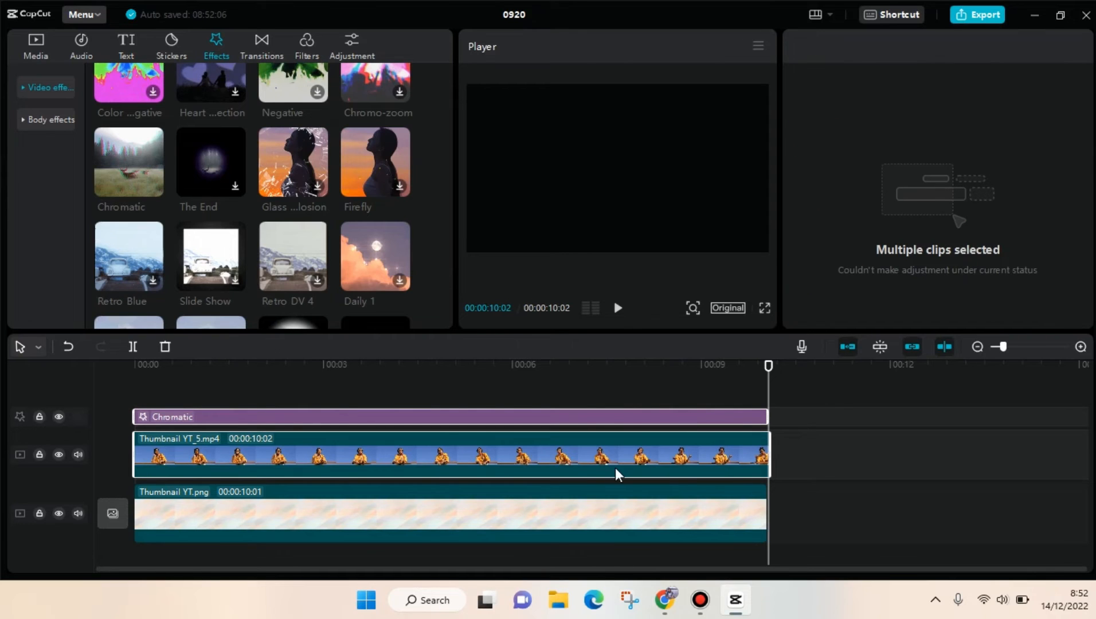
# Create a compound clip from the selected Chromatic effect and overlay video
pyautogui.rightClick(616, 454)
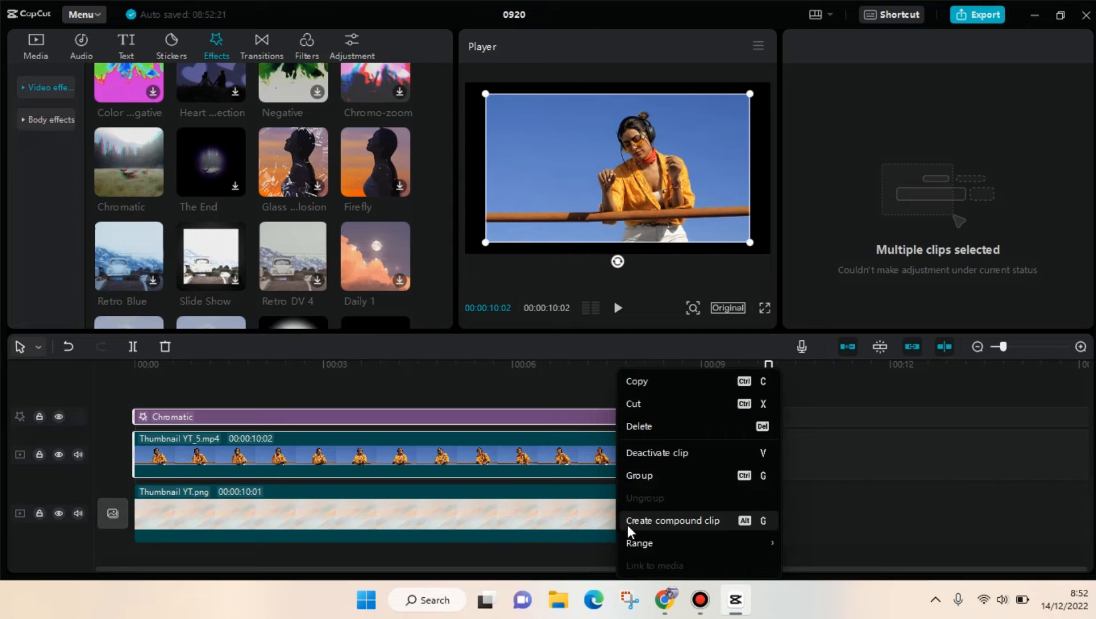
pyautogui.moveTo(656, 532)
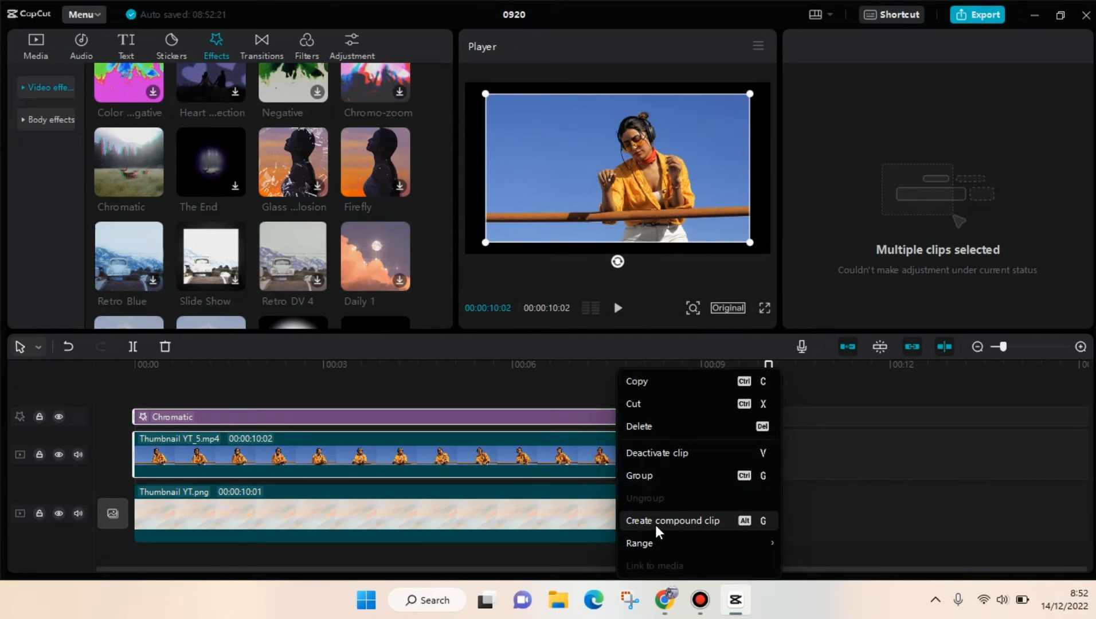
pyautogui.click(673, 521)
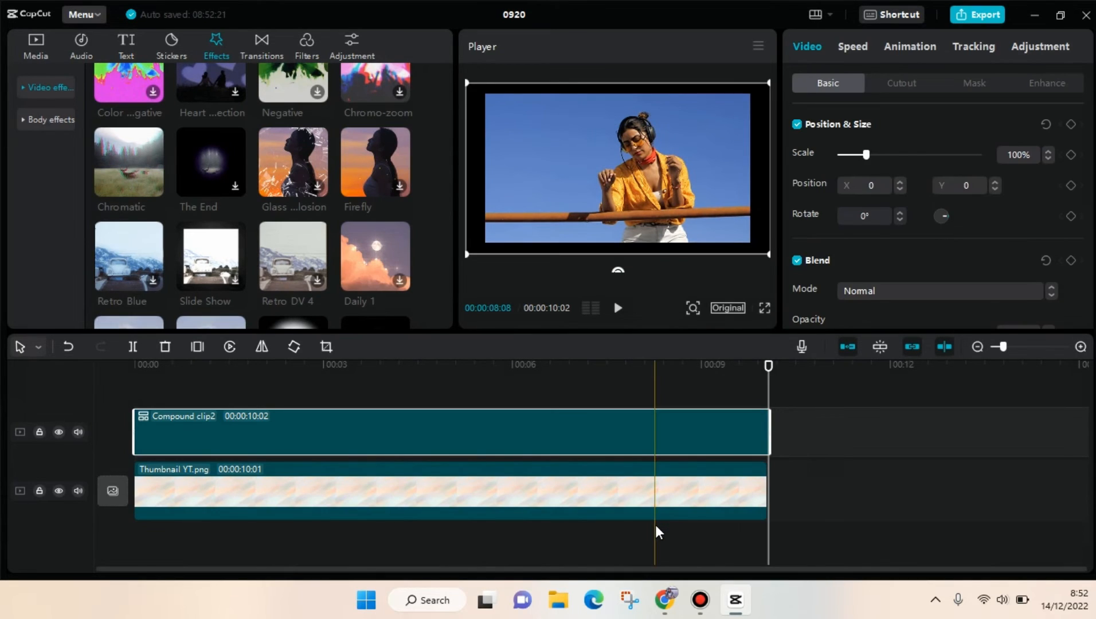
pyautogui.click(134, 365)
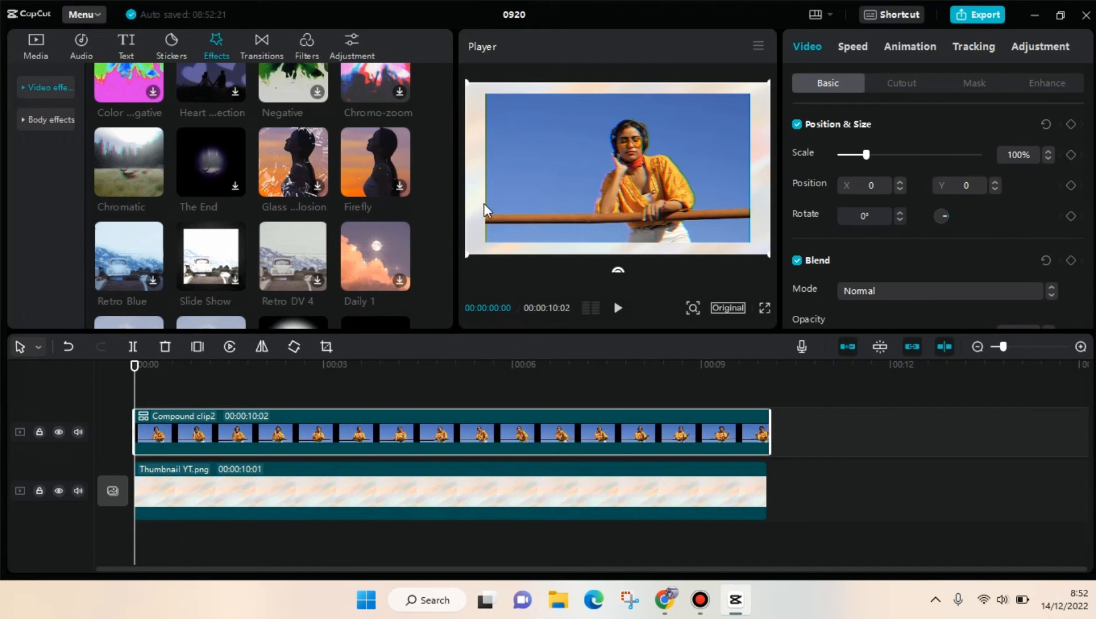
pyautogui.moveTo(677, 323)
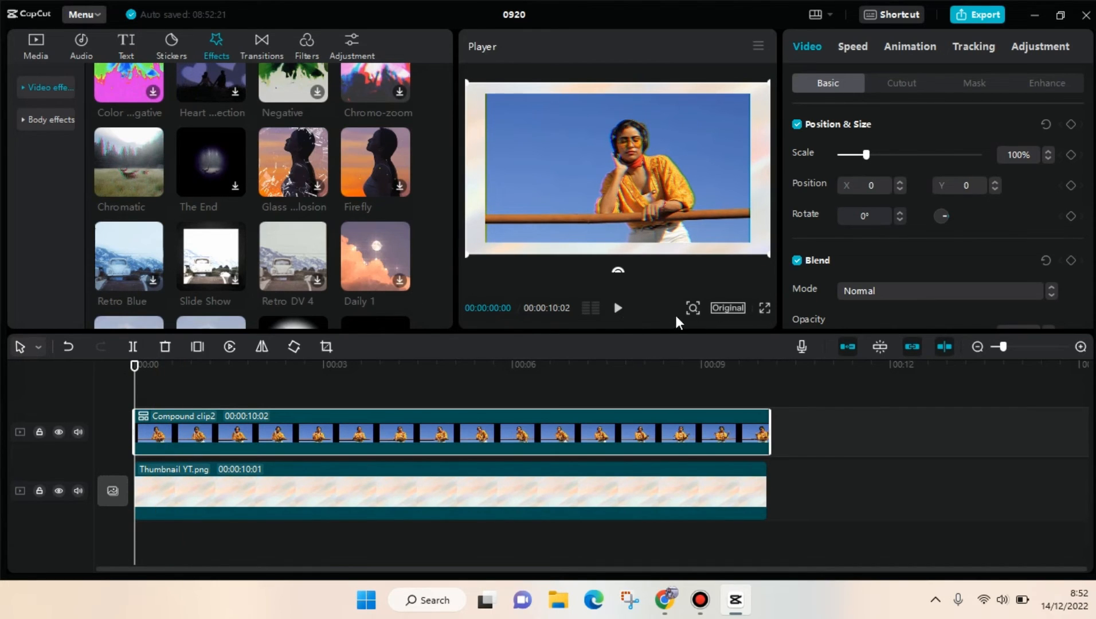
pyautogui.click(617, 307)
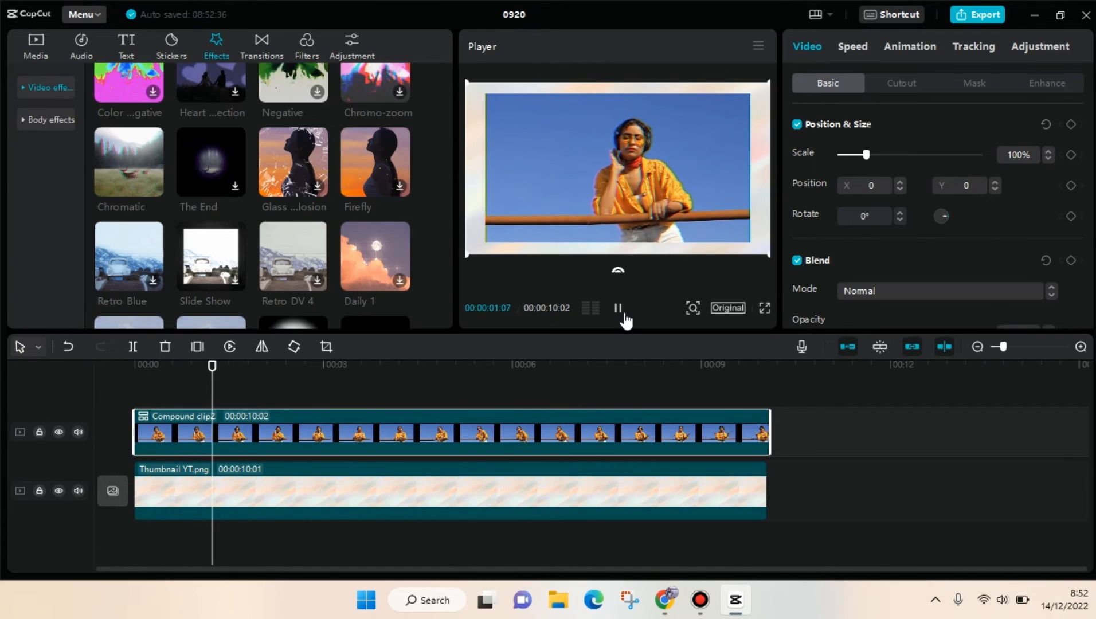